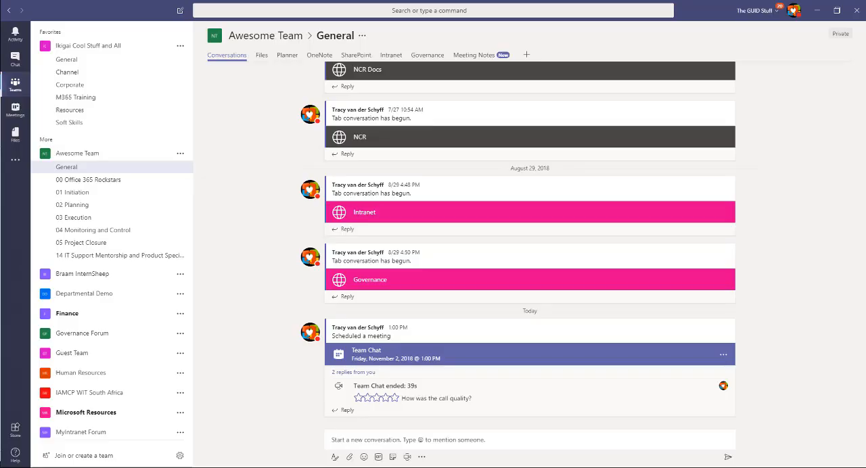
{"action": "mouse_move", "coordinate": [231, 182]}
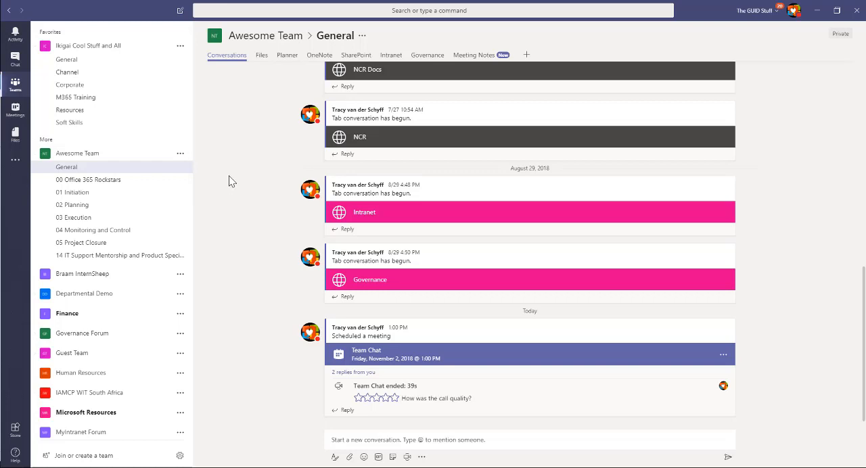
{"action": "mouse_move", "coordinate": [238, 372]}
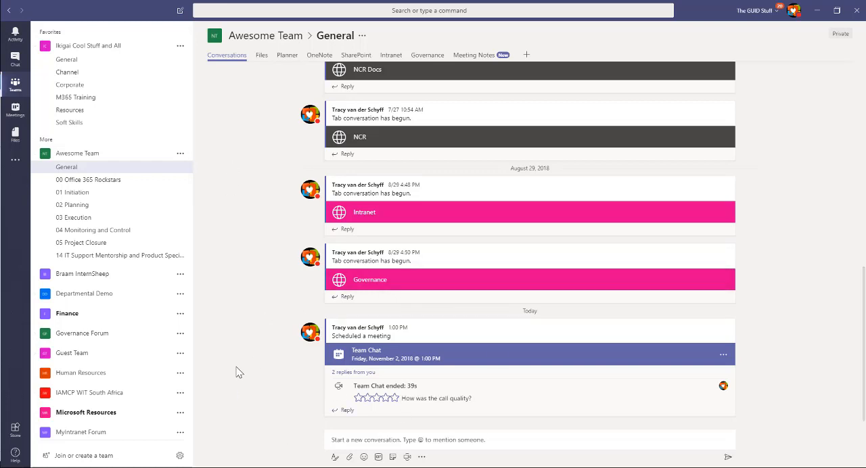
{"action": "mouse_move", "coordinate": [260, 319]}
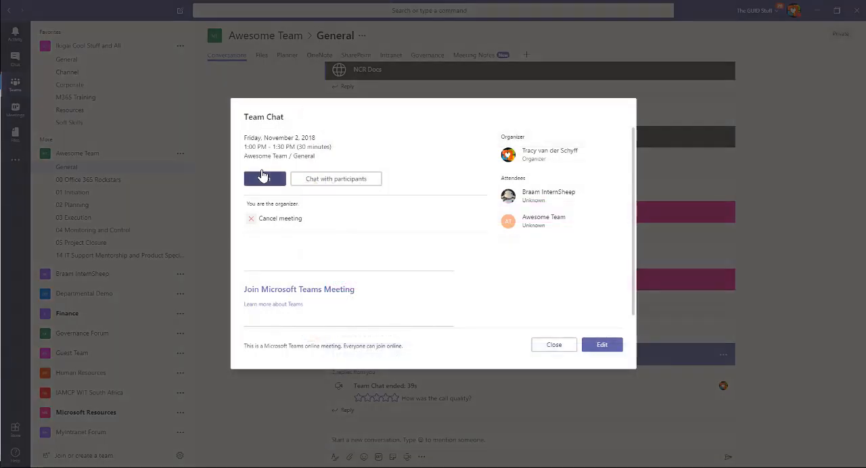
- Start joining the Team Chat meeting and toggle background blur in the camera preview
{"action": "left_click", "coordinate": [264, 177]}
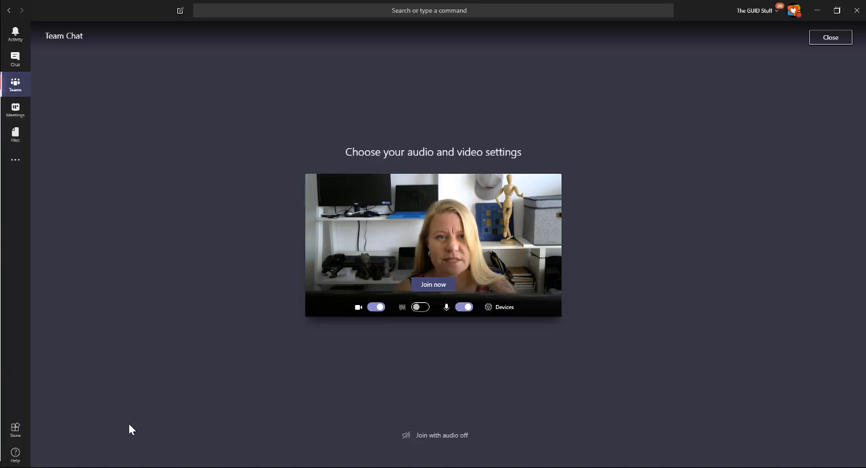
{"action": "mouse_move", "coordinate": [433, 288]}
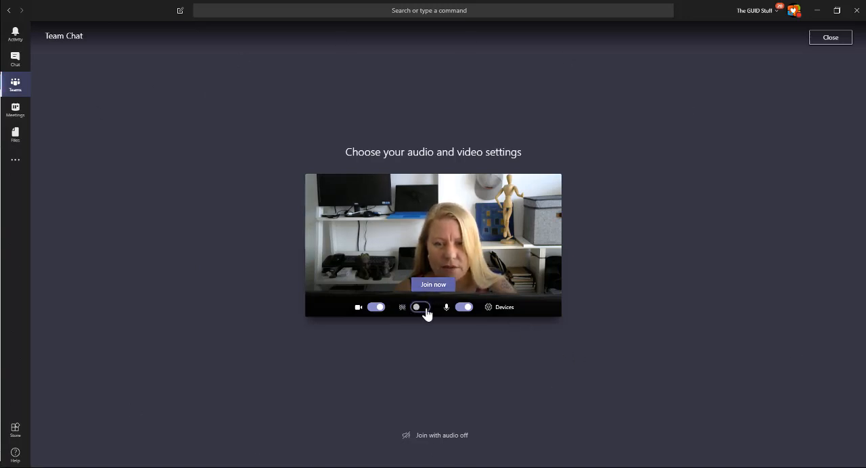
{"action": "left_click", "coordinate": [419, 307]}
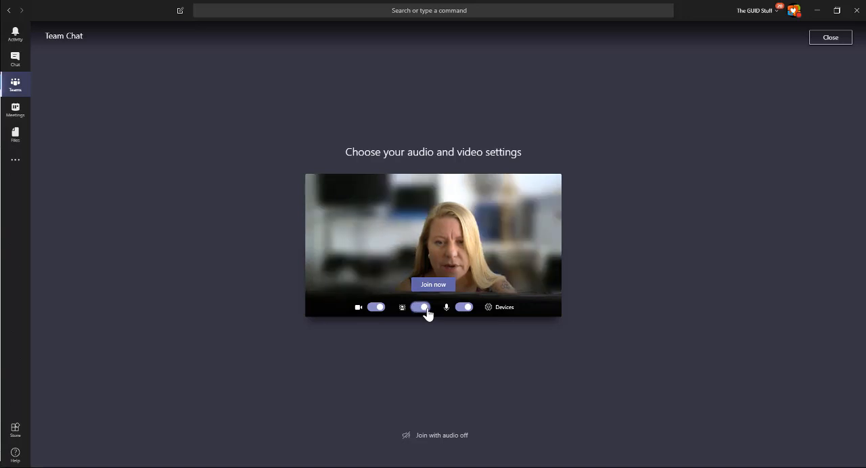
{"action": "mouse_move", "coordinate": [497, 192]}
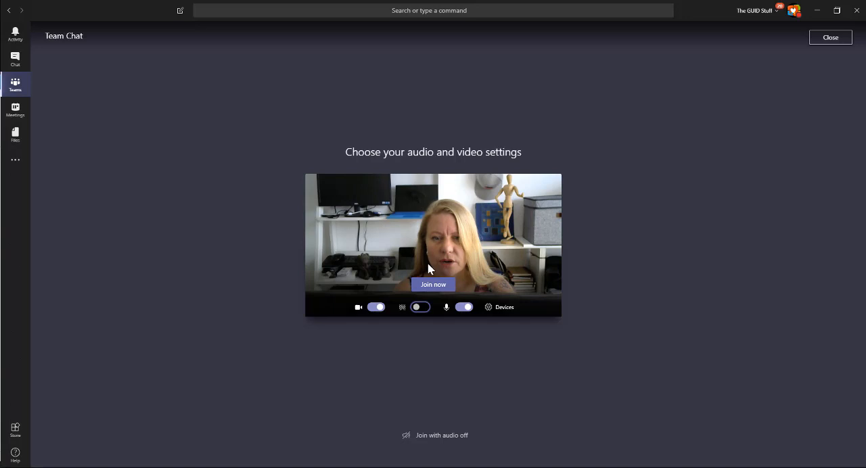
- Join the Team Chat meeting now with the camera on
{"action": "left_click", "coordinate": [432, 284]}
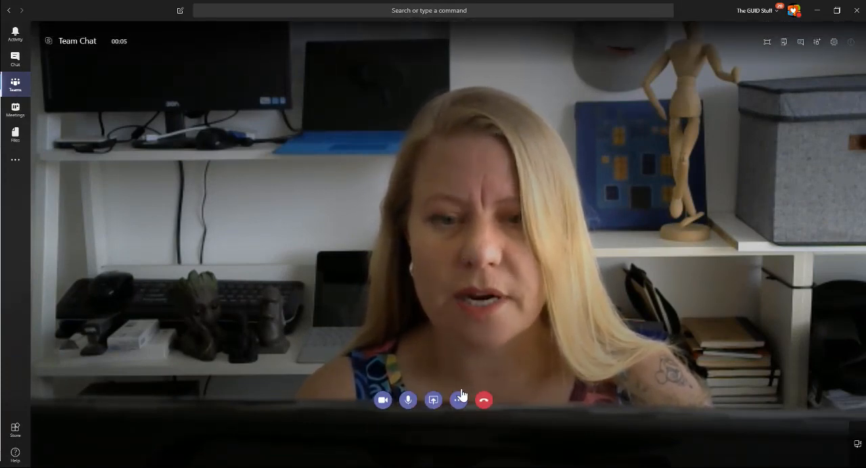
- Turn on Blur my background from the call's More actions menu
{"action": "left_click", "coordinate": [459, 400]}
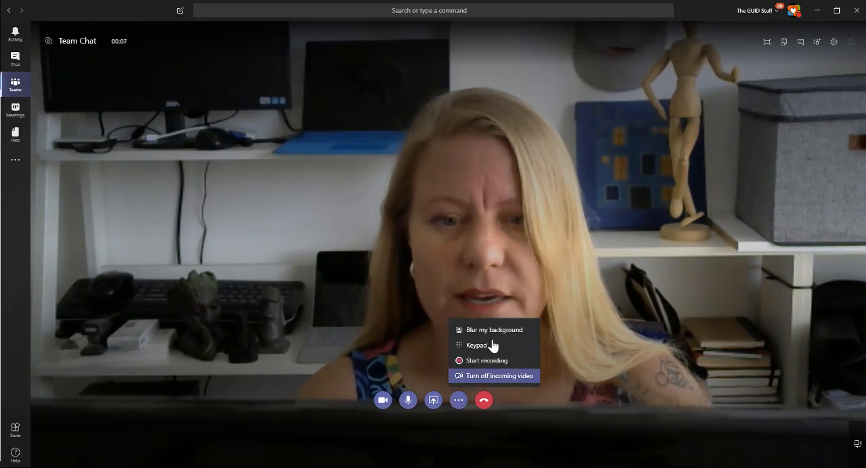
{"action": "left_click", "coordinate": [494, 330]}
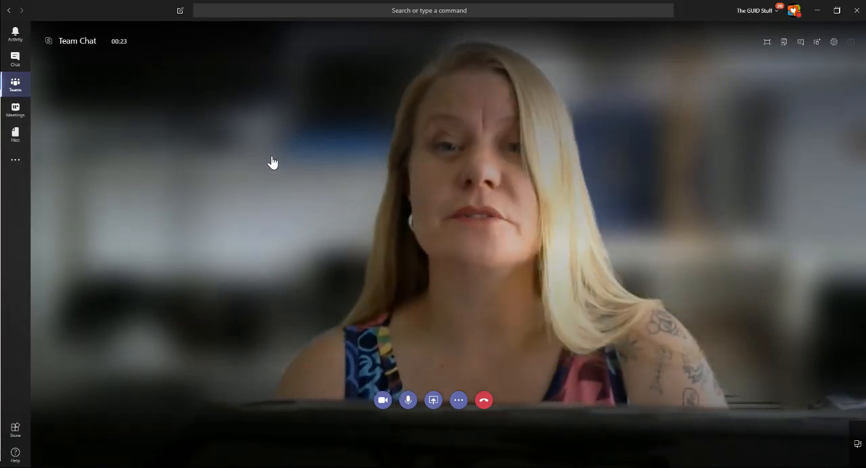
{"action": "mouse_move", "coordinate": [418, 94]}
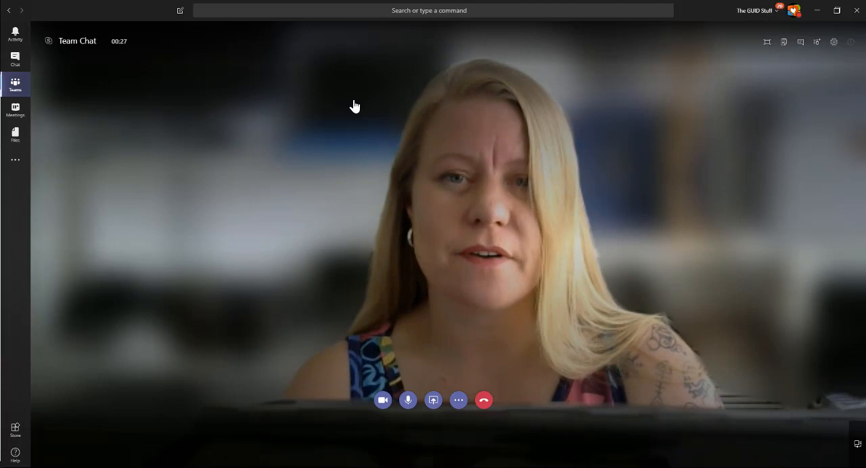
{"action": "mouse_move", "coordinate": [454, 315]}
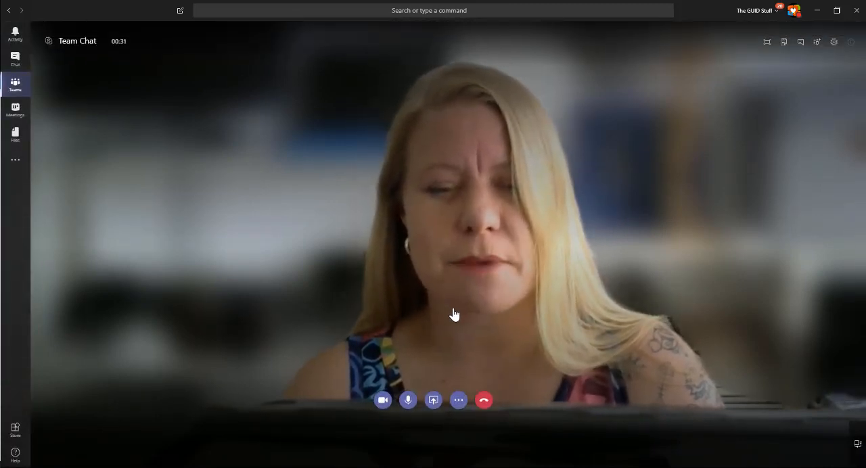
- Choose Don't blur background from the call's More actions menu
{"action": "left_click", "coordinate": [458, 399]}
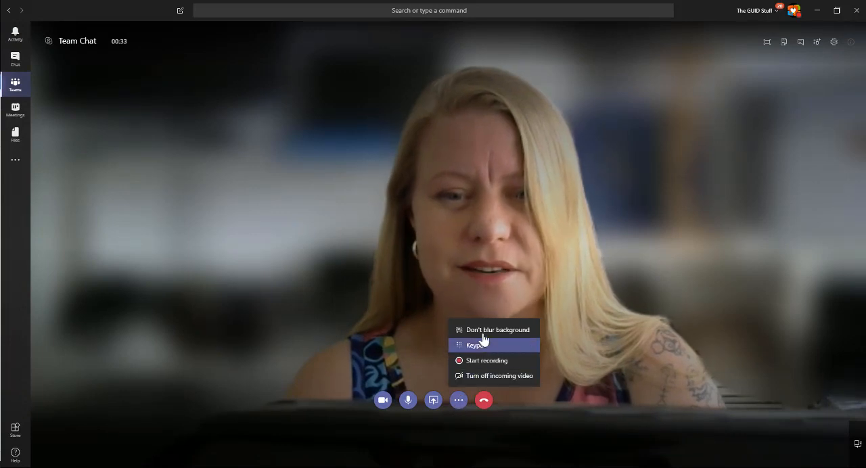
{"action": "left_click", "coordinate": [497, 329]}
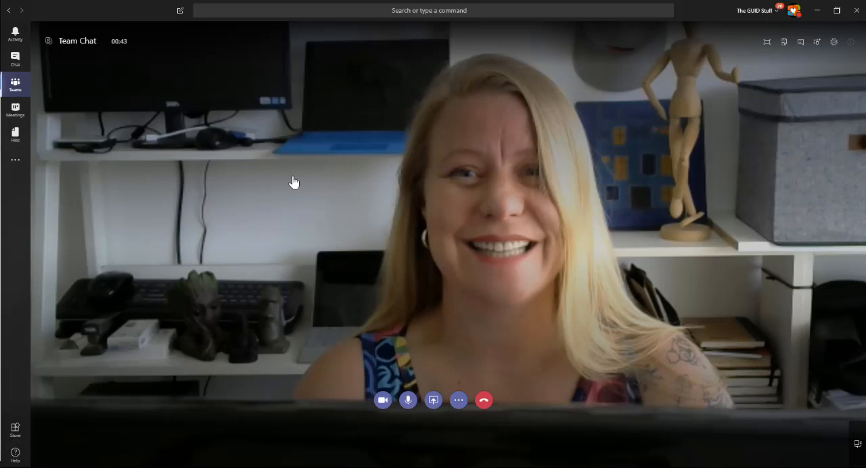
- Select Blur my background again from the More actions menu
{"action": "left_click", "coordinate": [457, 400]}
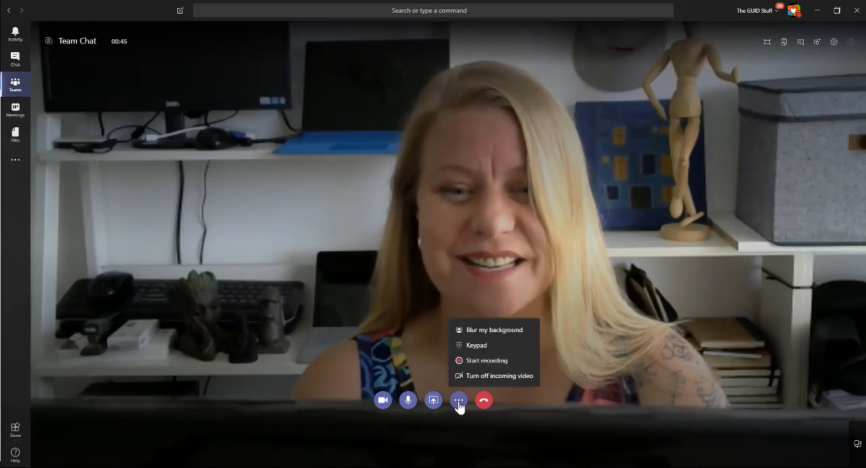
{"action": "left_click", "coordinate": [494, 330]}
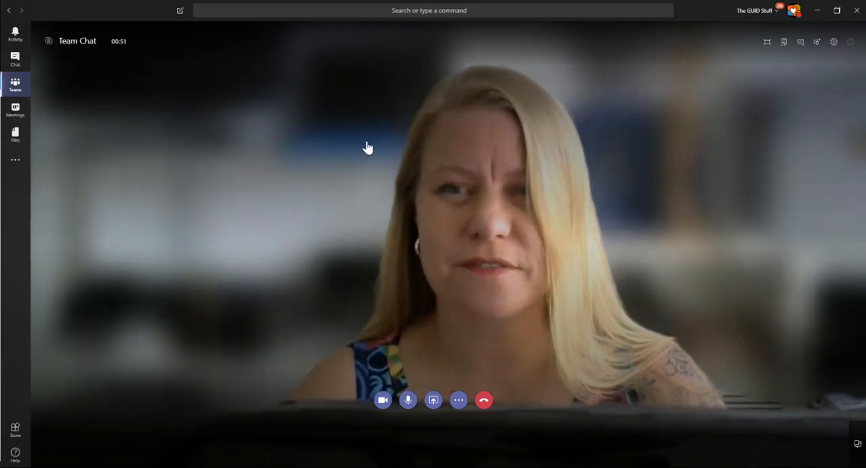
{"action": "mouse_move", "coordinate": [347, 133]}
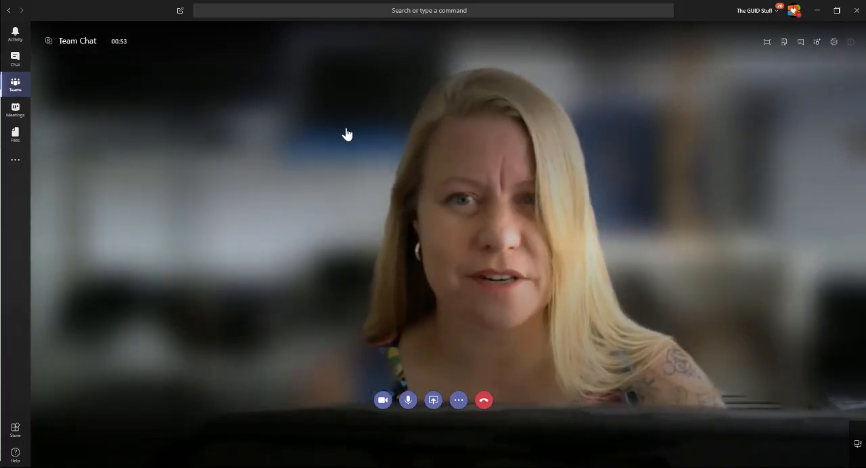